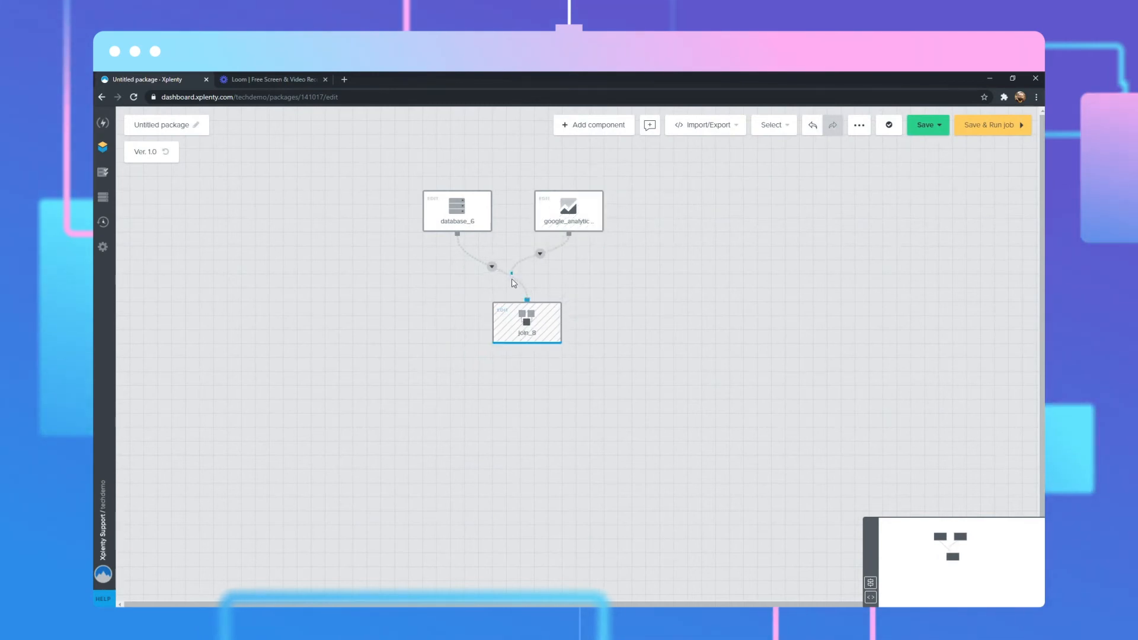
- Add an Aggregate transformation from the component list to the package
left_click(592, 125)
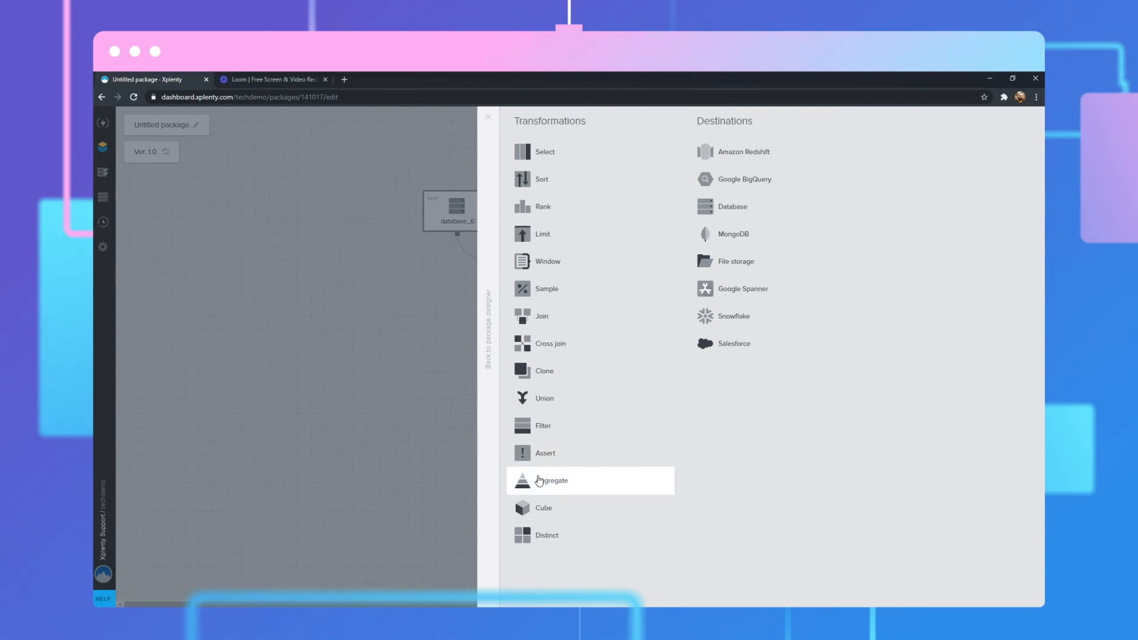
left_click(551, 480)
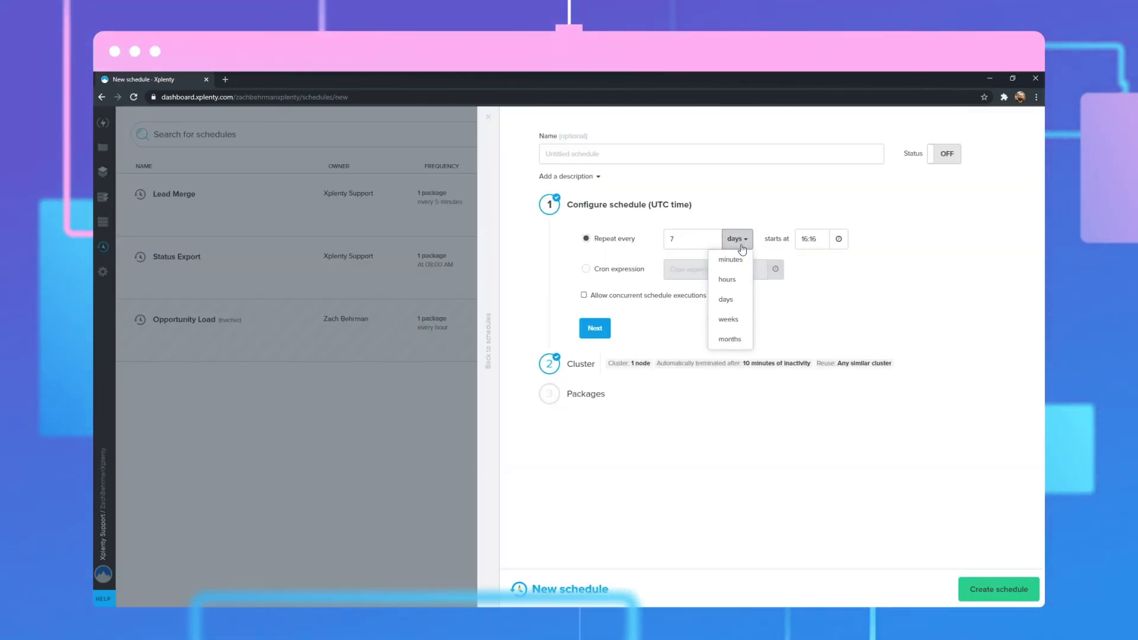
- Set the schedule repeat unit, review the Jobs list, and open HELP with live support over Connections
left_click(103, 197)
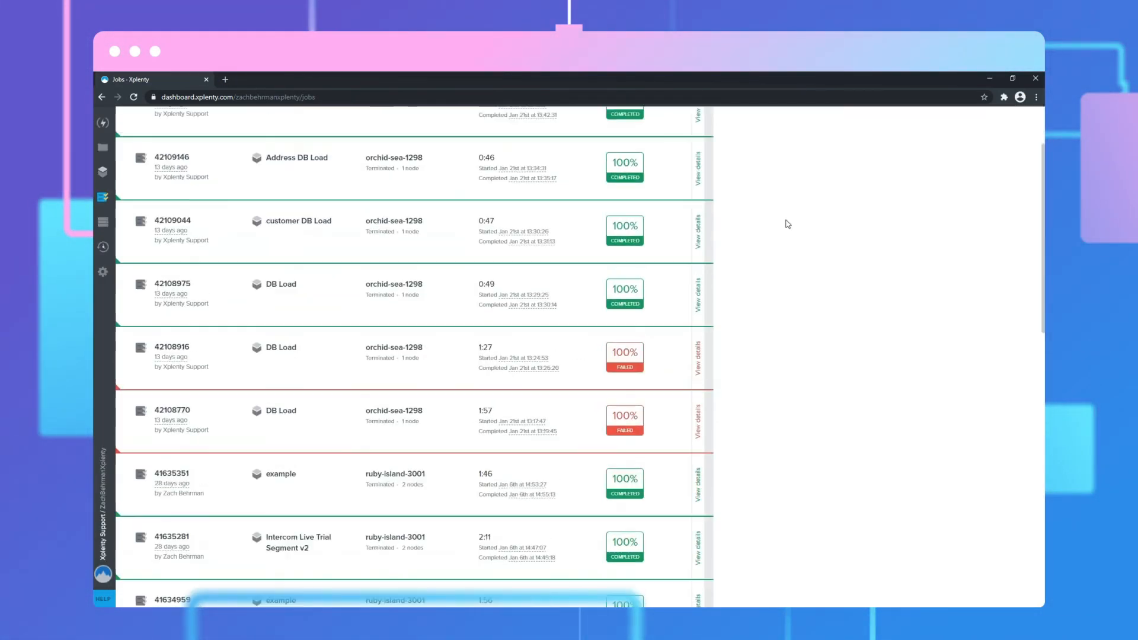
scroll("down", 3)
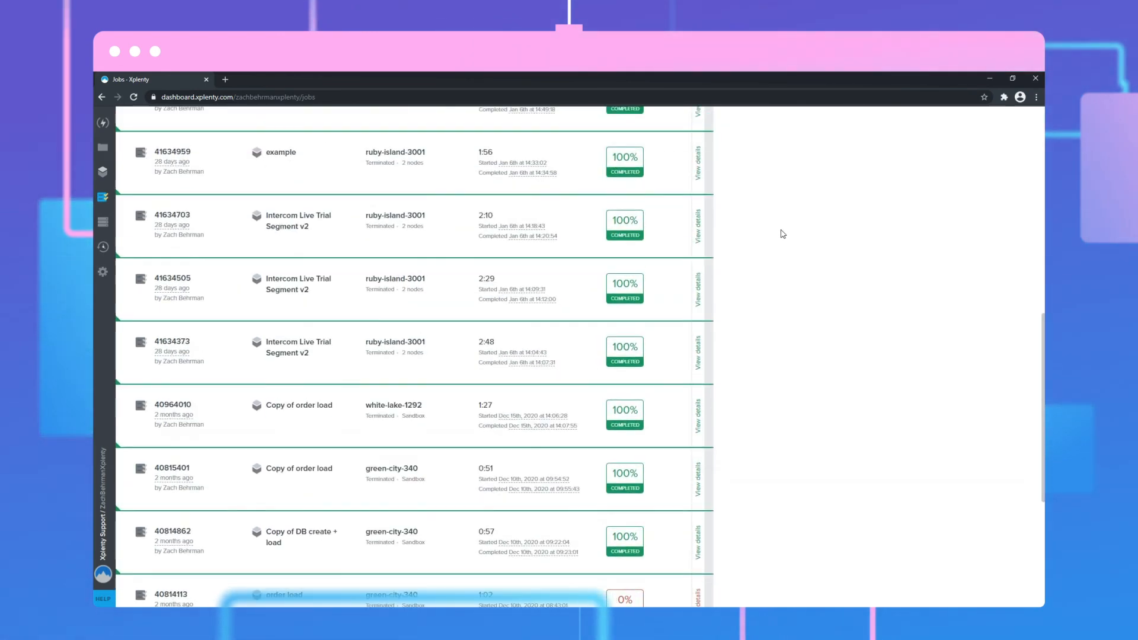
scroll("down", 3)
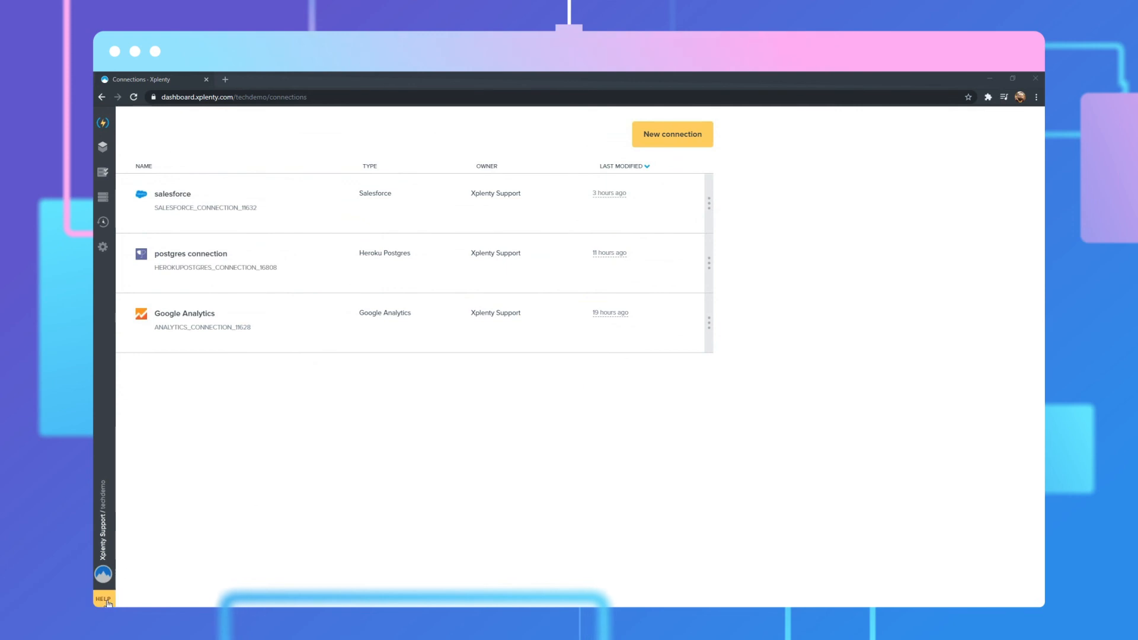
left_click(103, 599)
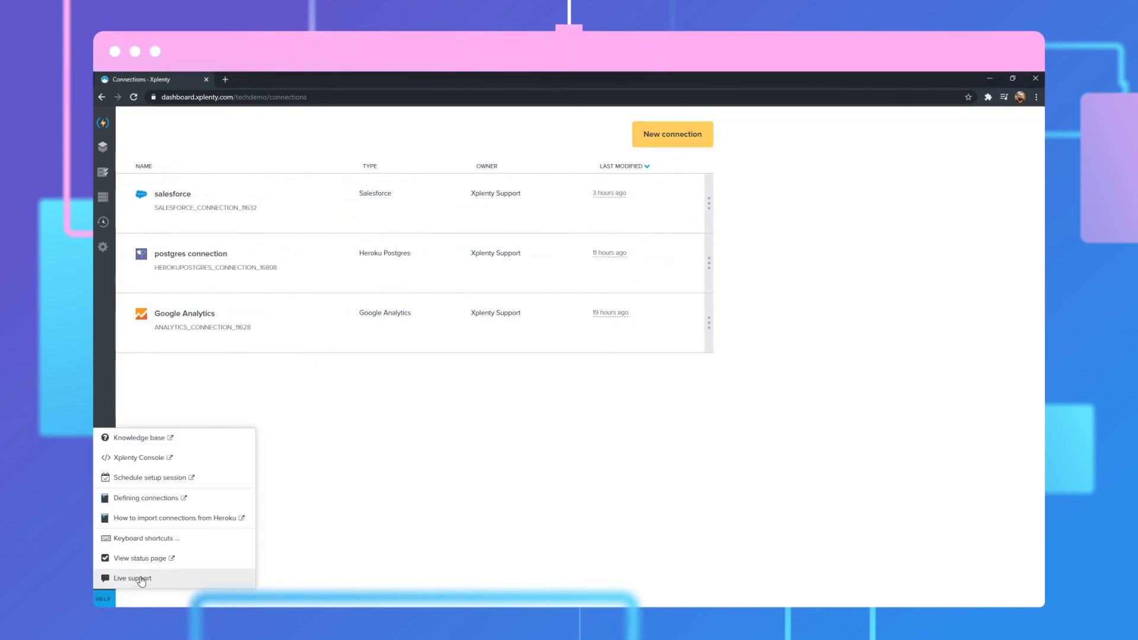